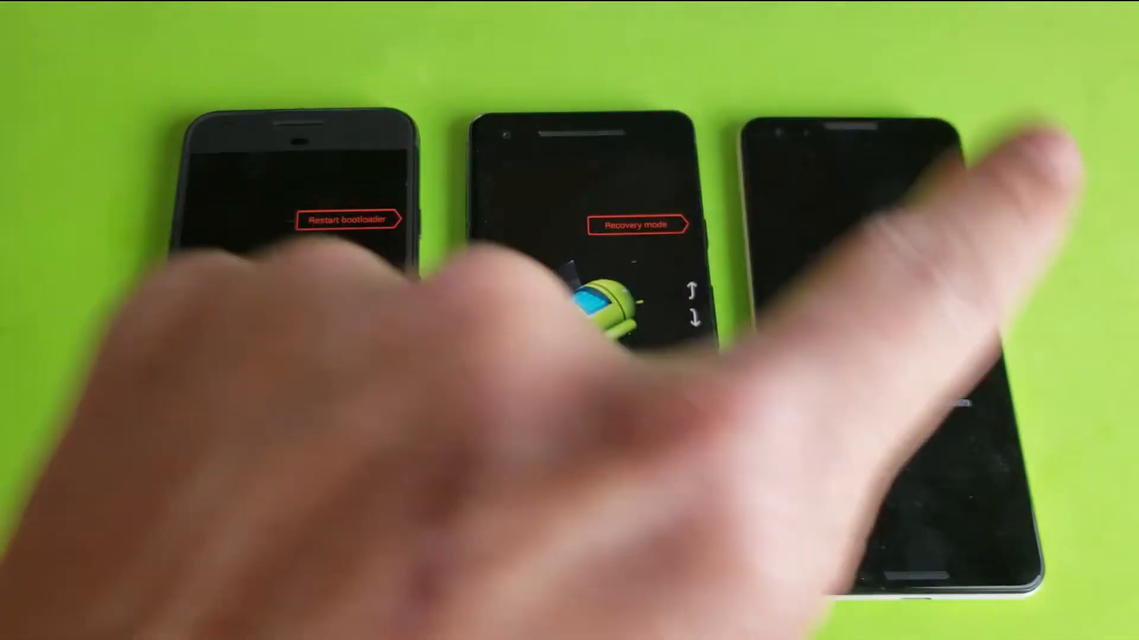
pyautogui.moveTo(857, 291)
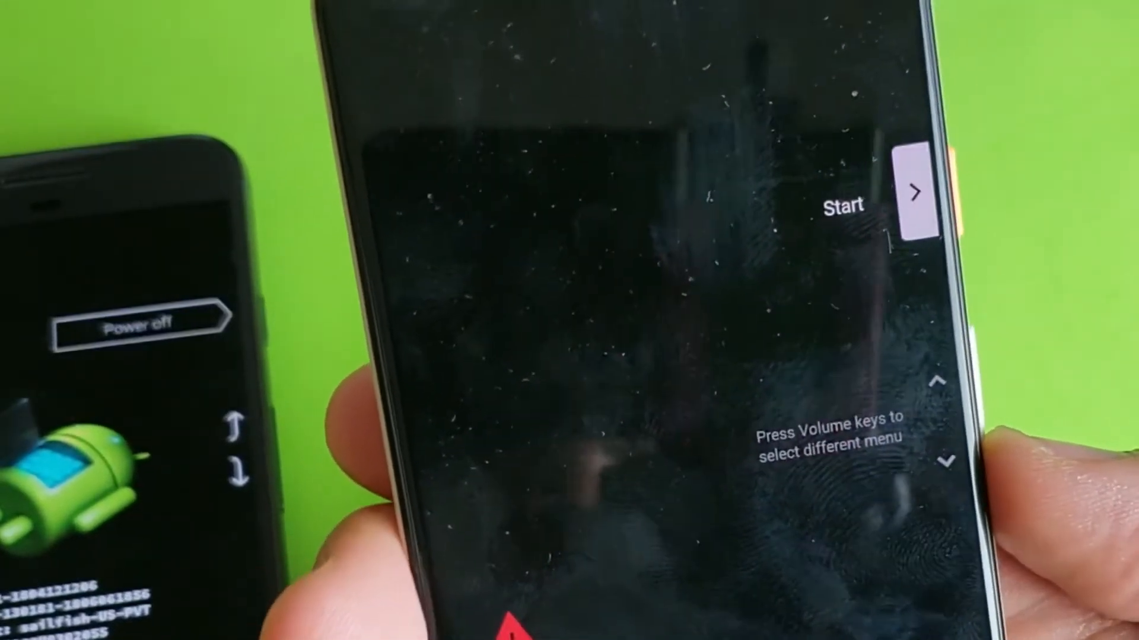
# Cycle the bootloader menu to Recovery Mode and launch it on the Pixel.
pyautogui.press('volumedown')
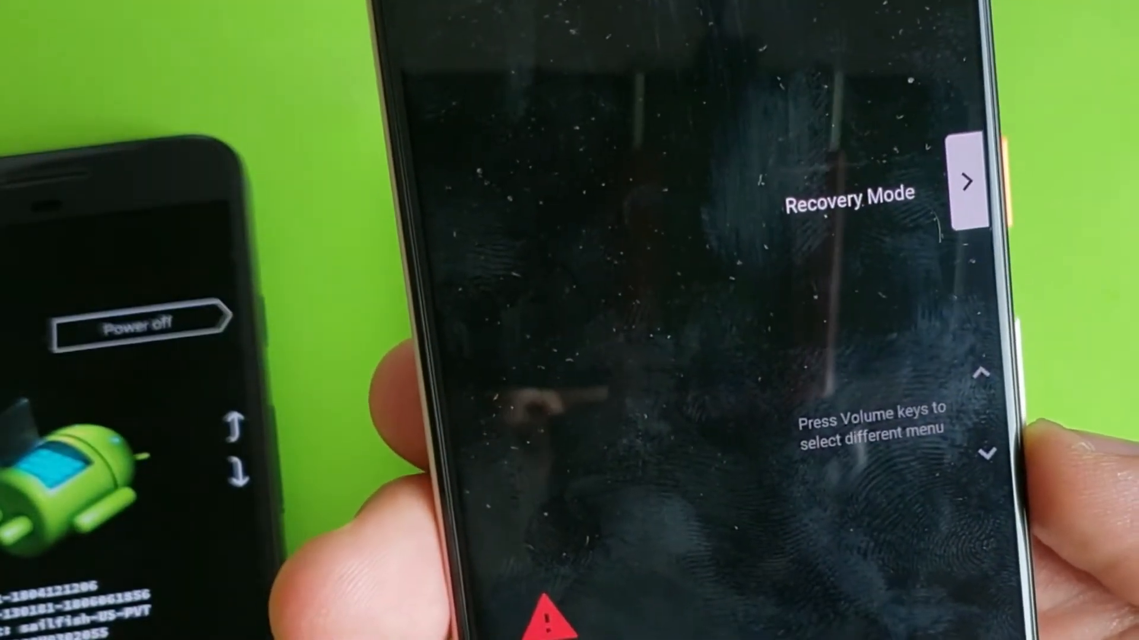
pyautogui.press('volumedown')
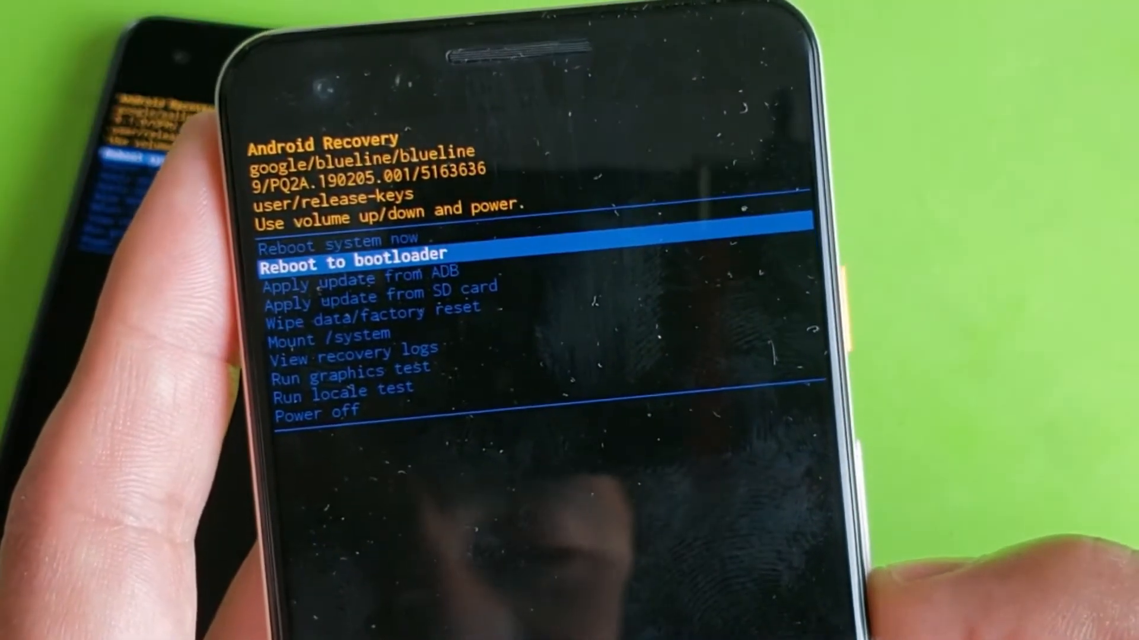
# Move the recovery highlight down the option list toward 'Wipe data/factory reset'.
pyautogui.press('volumedown')
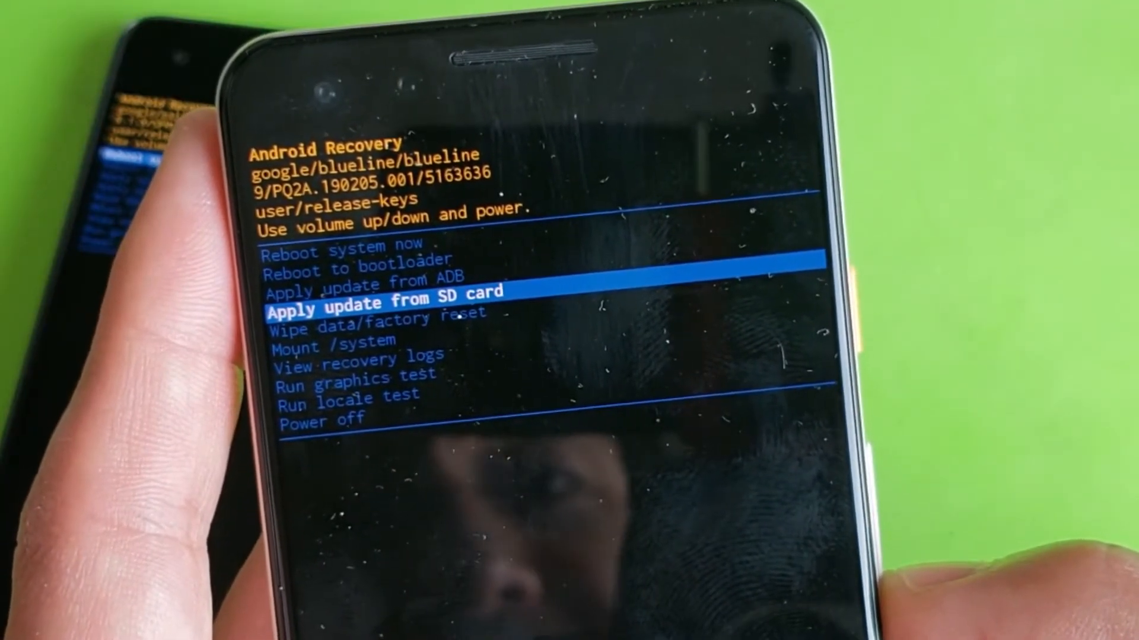
pyautogui.press('VolumeDown')
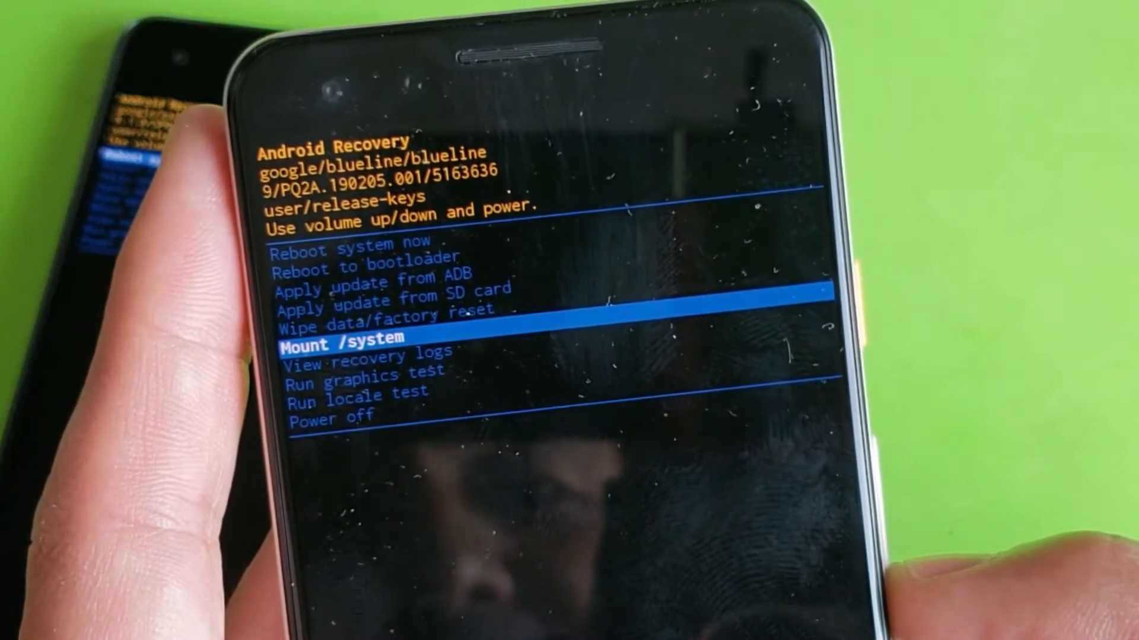
pyautogui.press('VolumeDown')
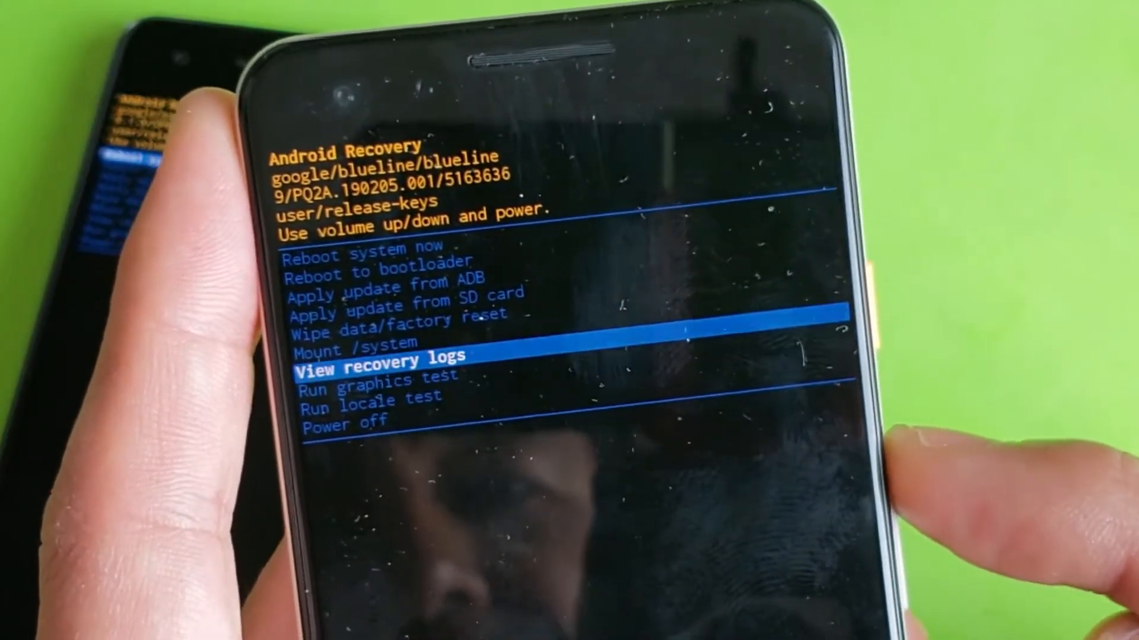
pyautogui.press('VolumeUp')
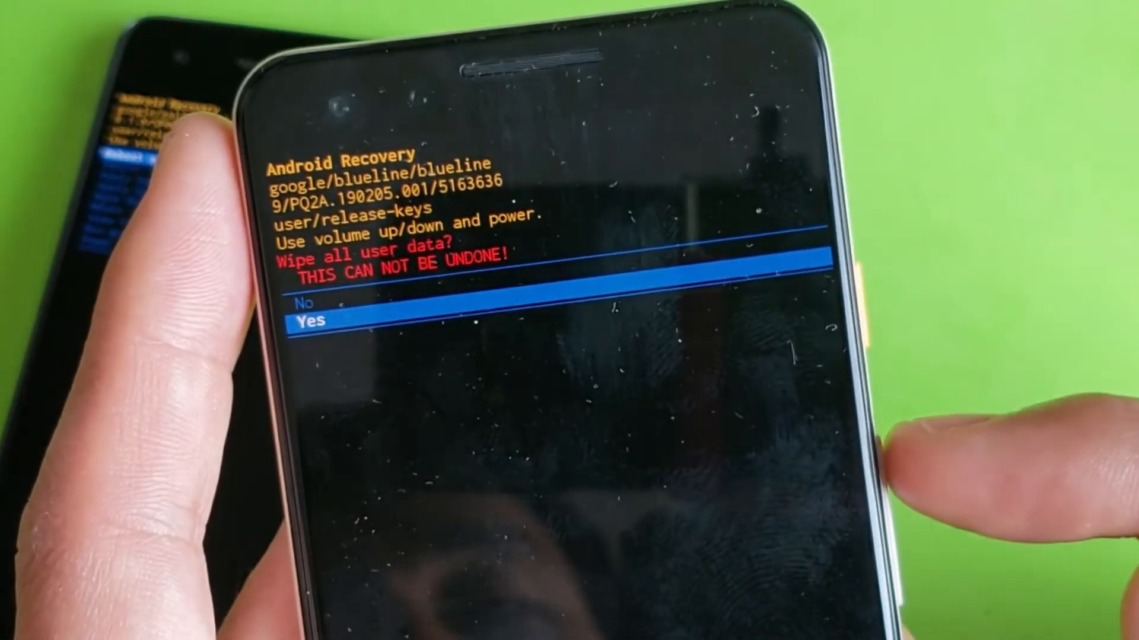
# Switch the 'Wipe all user data?' confirmation choice to No.
pyautogui.press('volumeup')
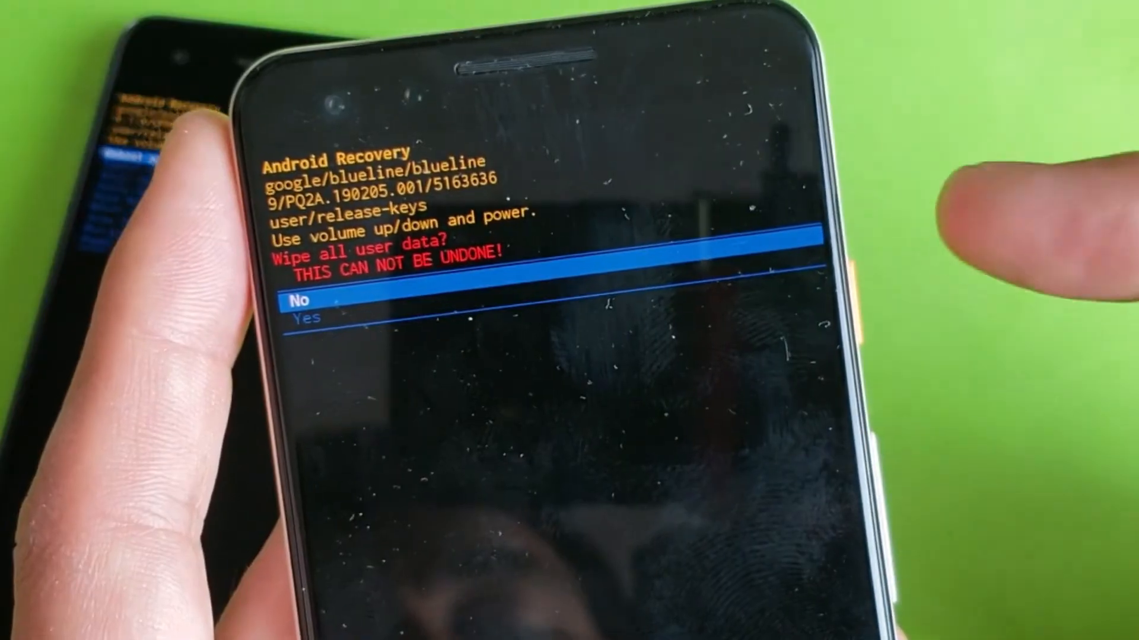